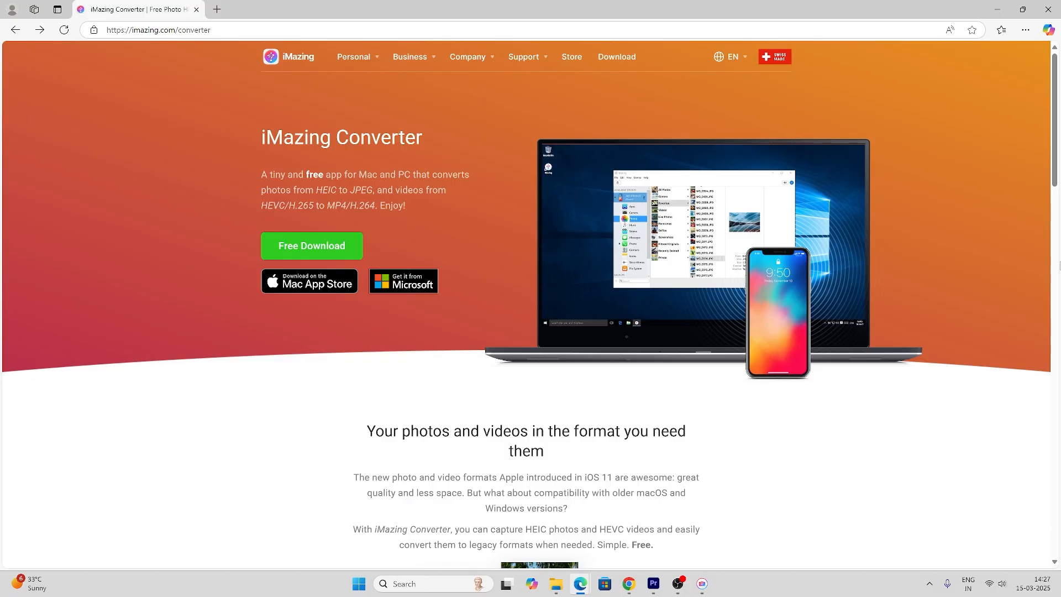
pyautogui.moveTo(485, 144)
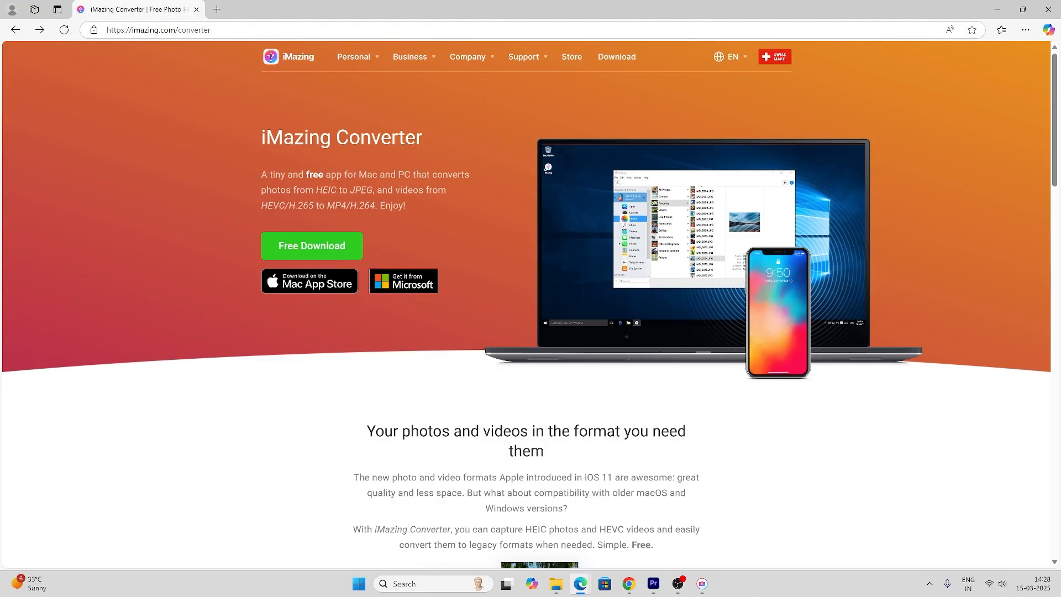
# Step: Open the Free Download page offering Mac and PC versions of iMazing Converter
pyautogui.click(310, 245)
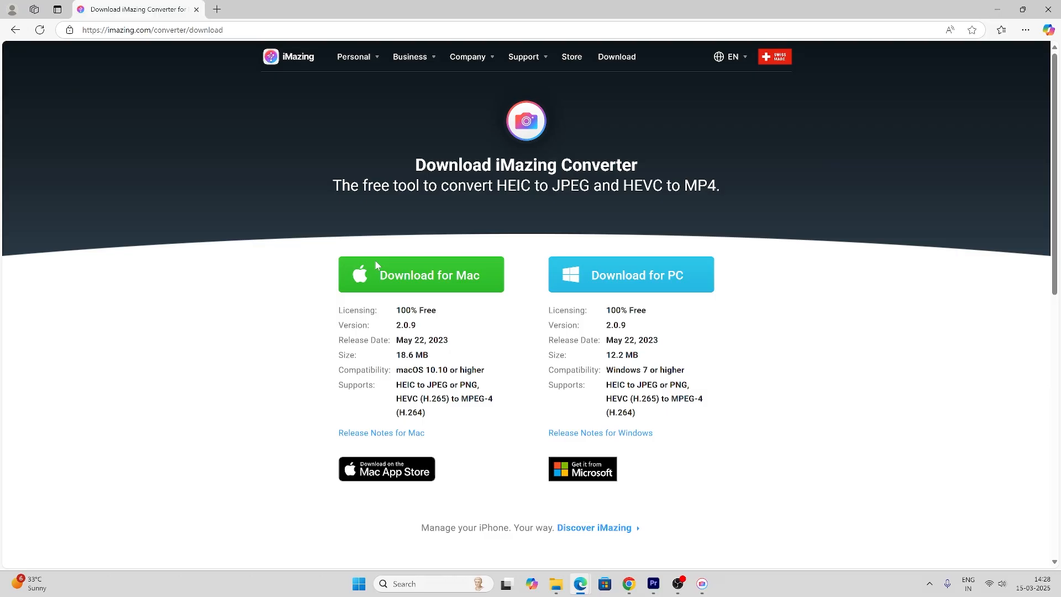
pyautogui.moveTo(469, 317)
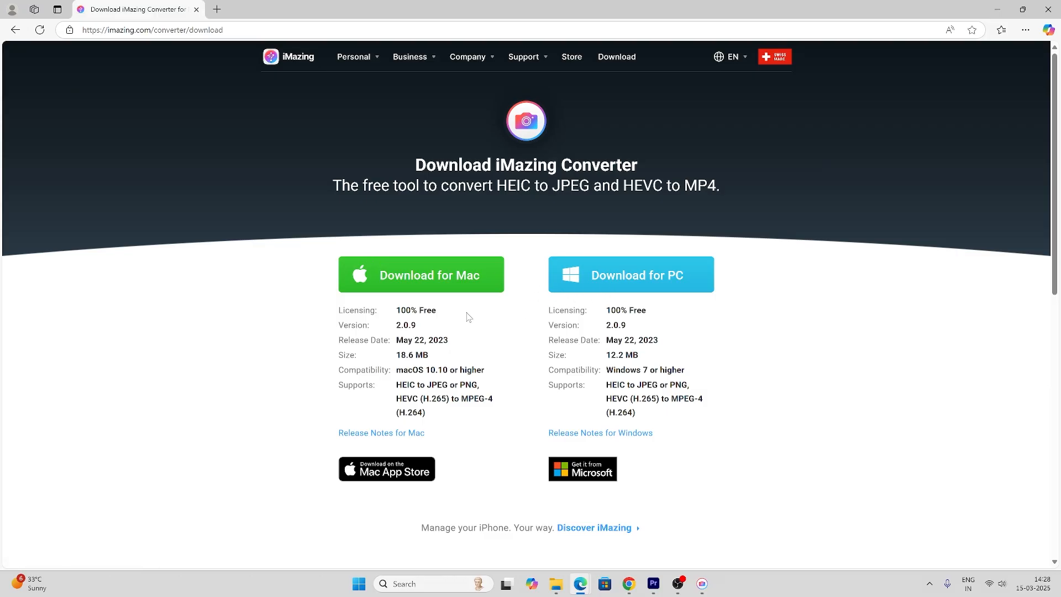
pyautogui.moveTo(672, 394)
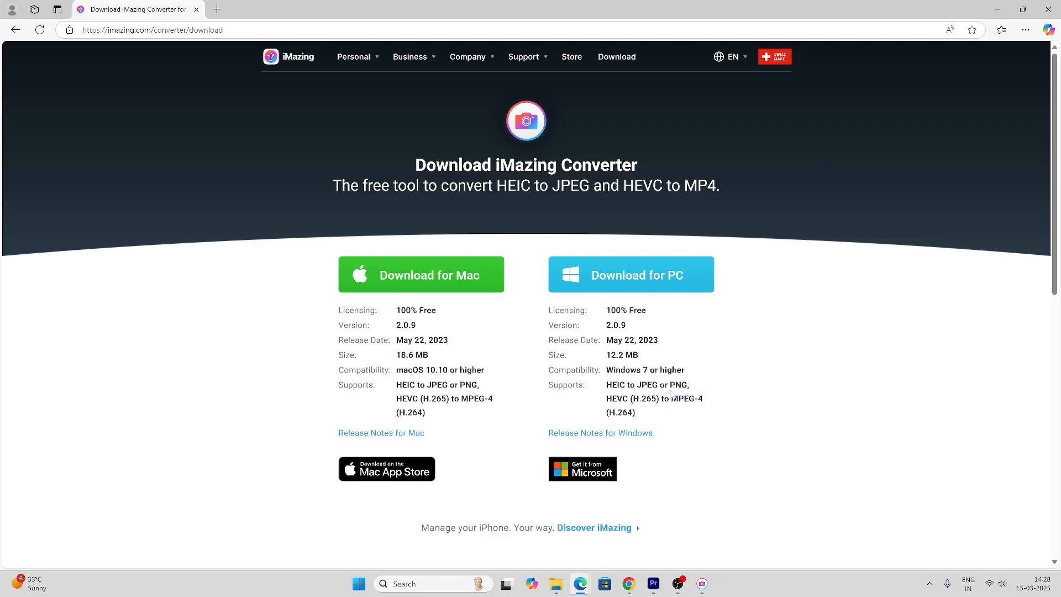
pyautogui.moveTo(727, 557)
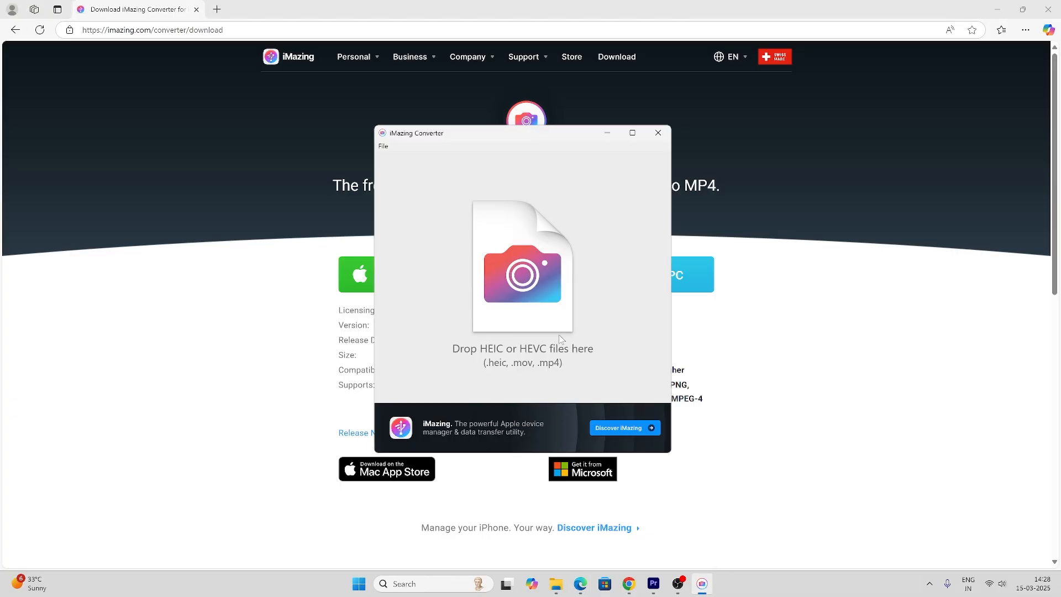
# Step: Load the vkfuntianment pictures folder of HEIC photos via Open Directory
pyautogui.click(382, 146)
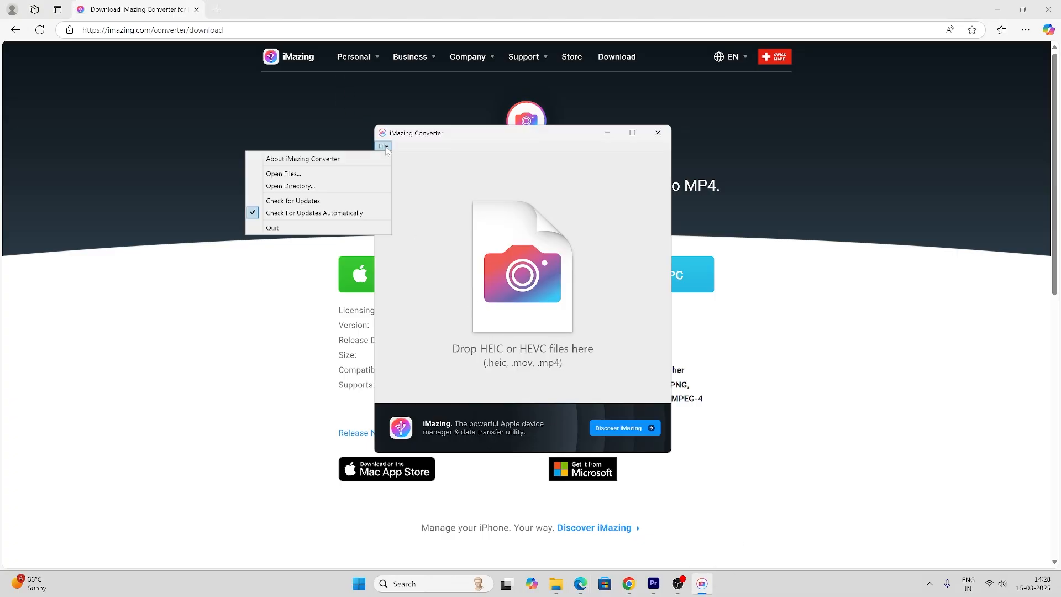
pyautogui.moveTo(305, 187)
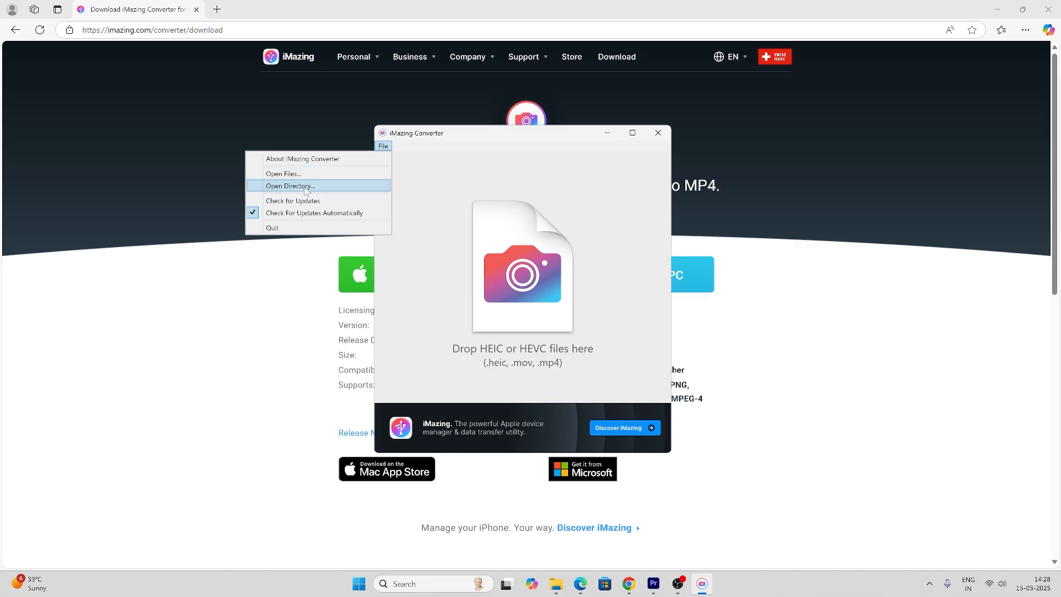
pyautogui.click(289, 185)
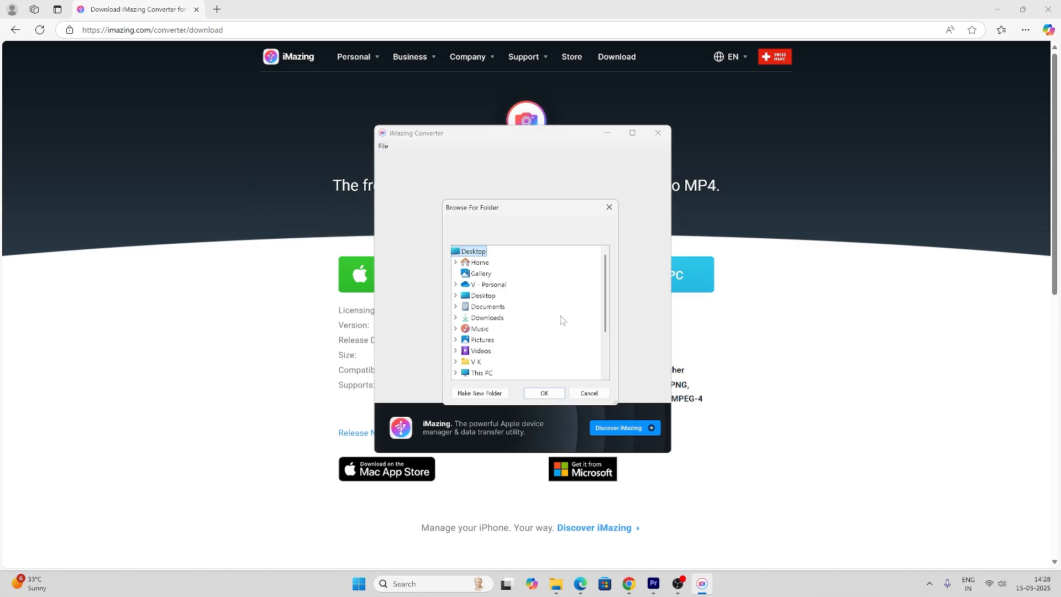
pyautogui.click(486, 317)
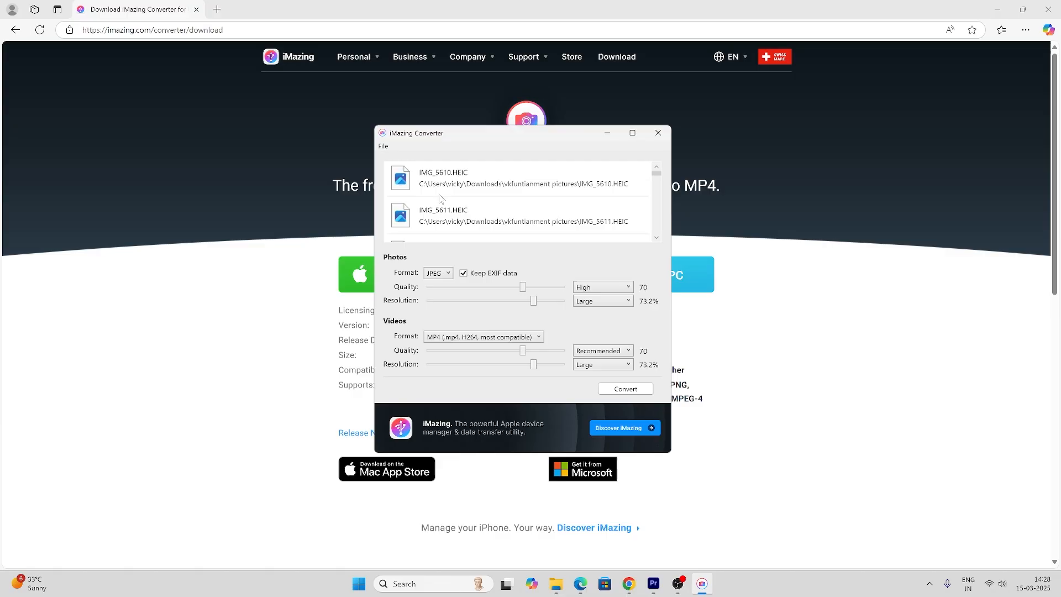
# Step: Set the Photos format to PNG and keep the Videos format as MP4
pyautogui.scroll(-3)
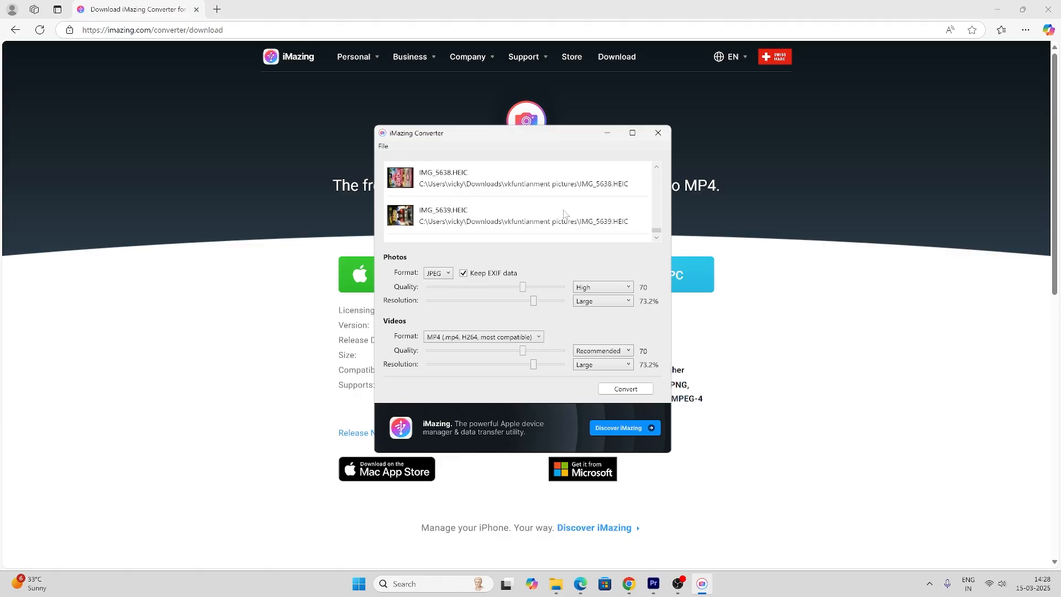
pyautogui.click(437, 272)
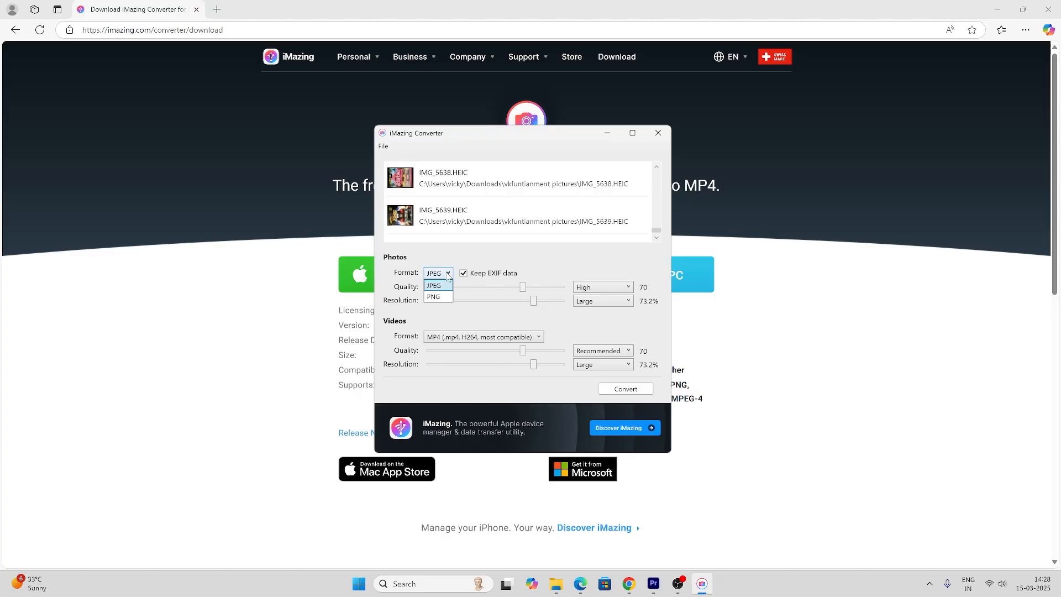
pyautogui.click(432, 296)
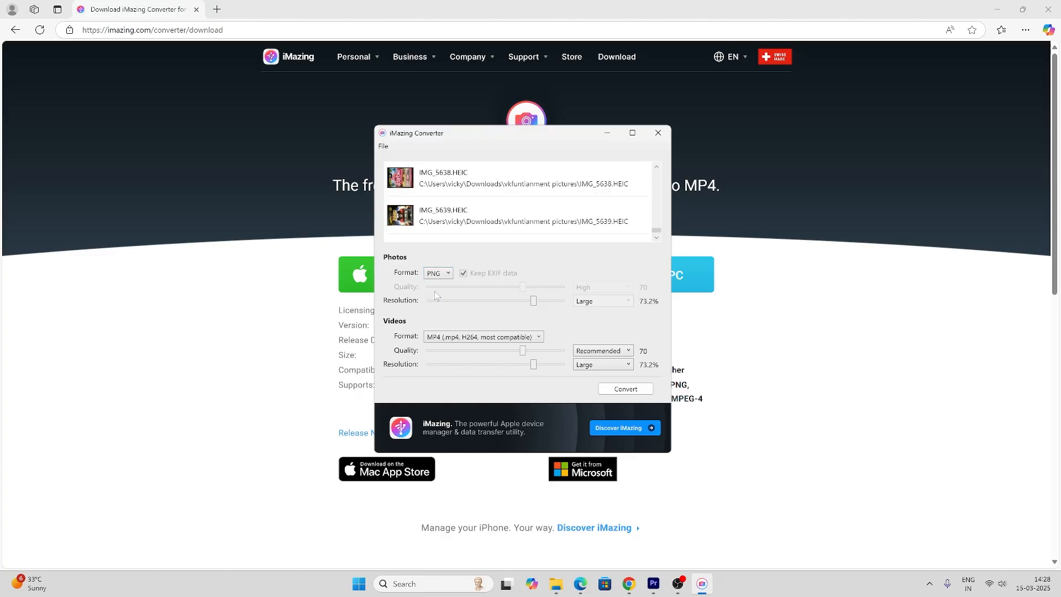
pyautogui.moveTo(501, 335)
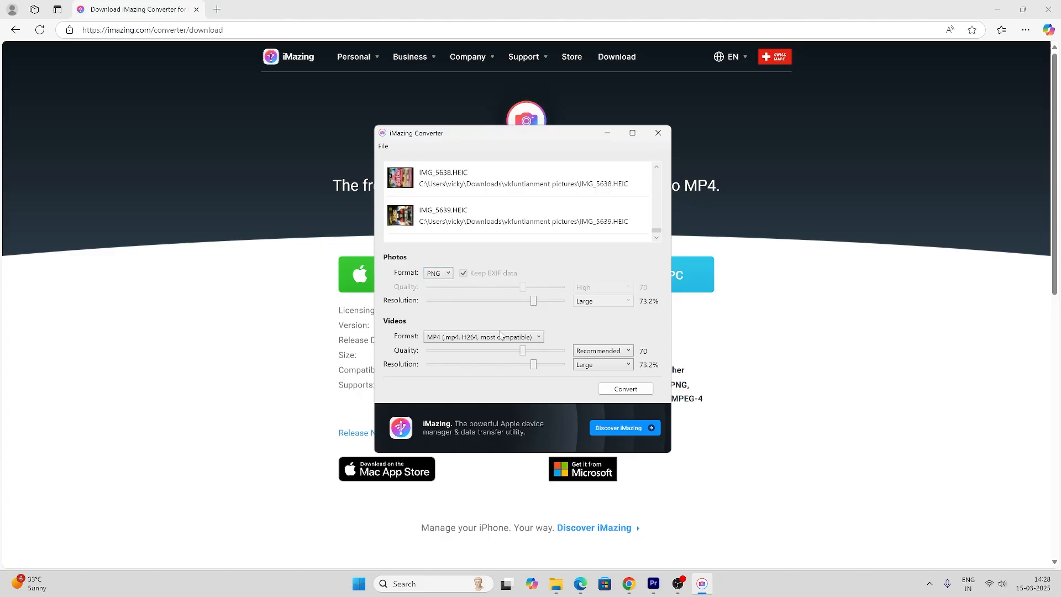
pyautogui.click(481, 336)
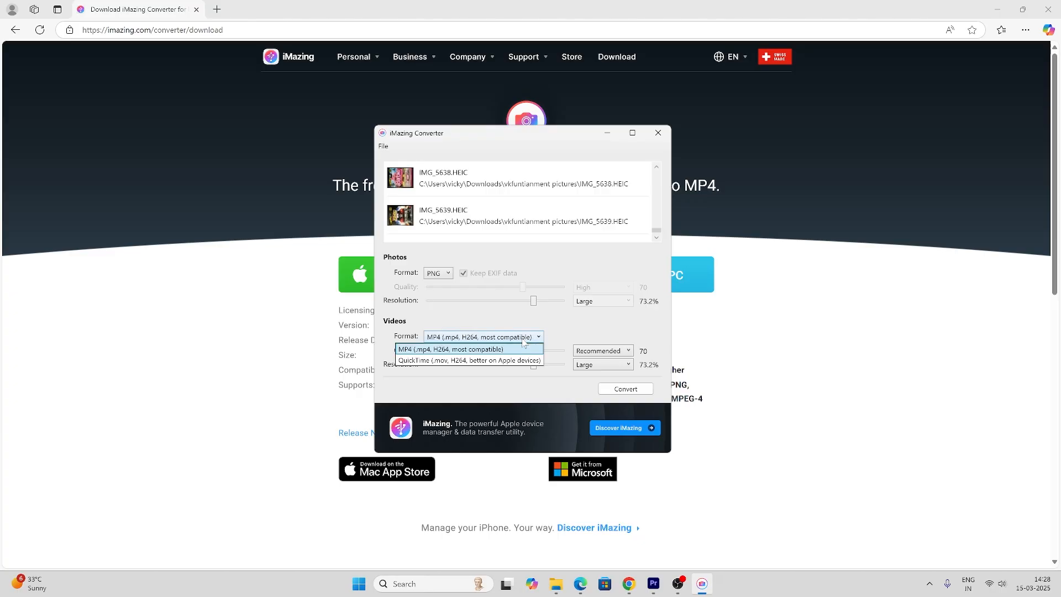
pyautogui.click(460, 349)
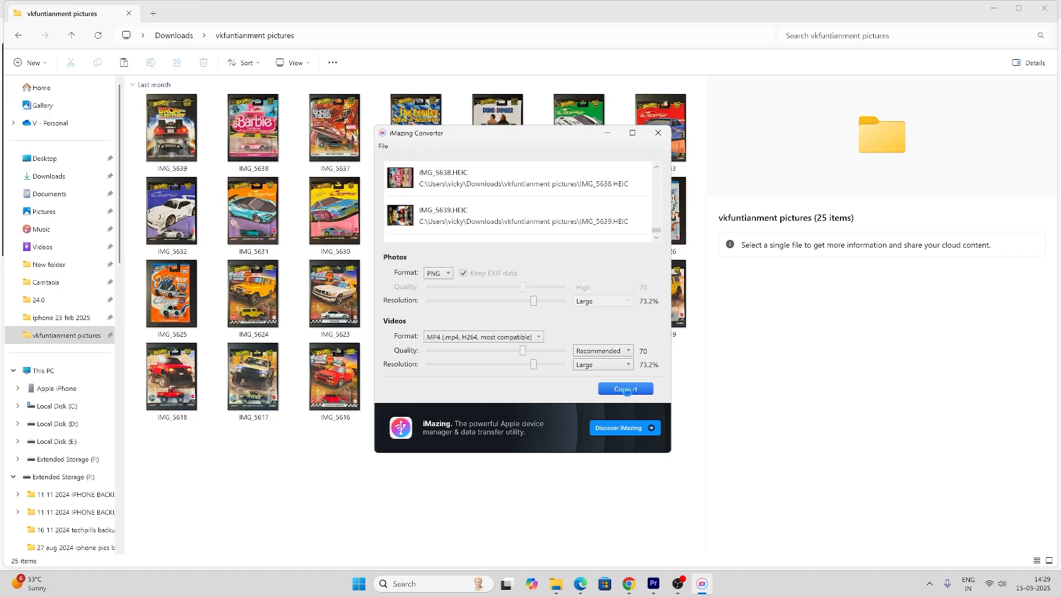
# Step: Convert the photos into the Desktop folder, then minimize the converter window
pyautogui.click(624, 388)
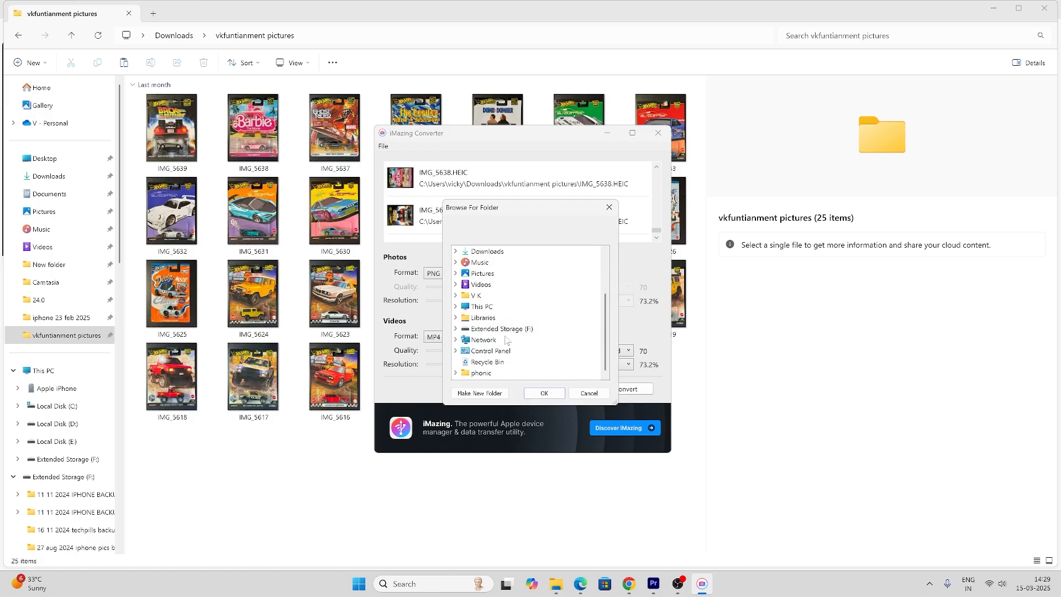
pyautogui.moveTo(488, 351)
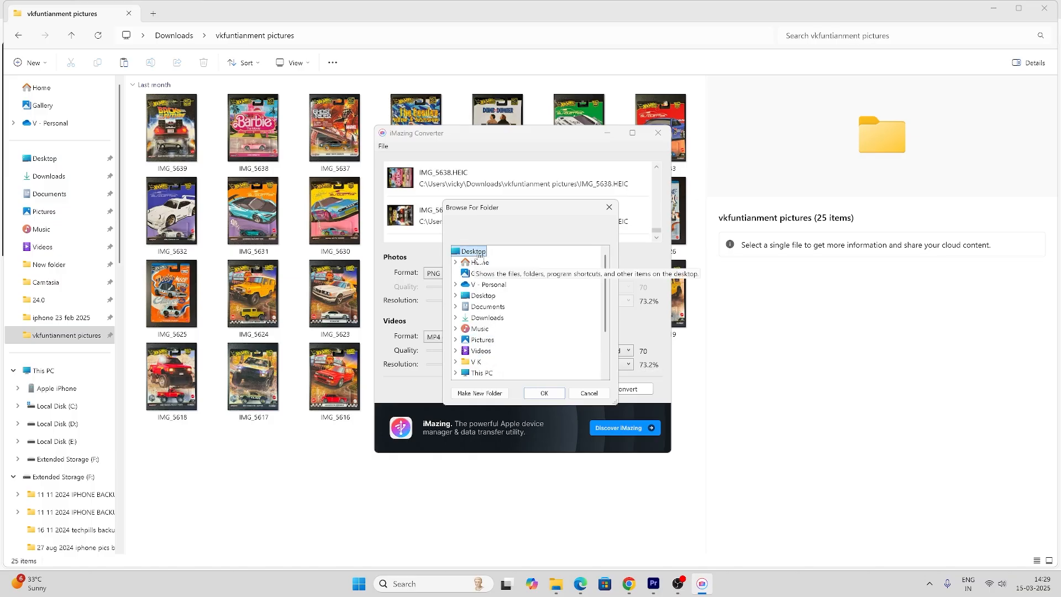
pyautogui.click(543, 393)
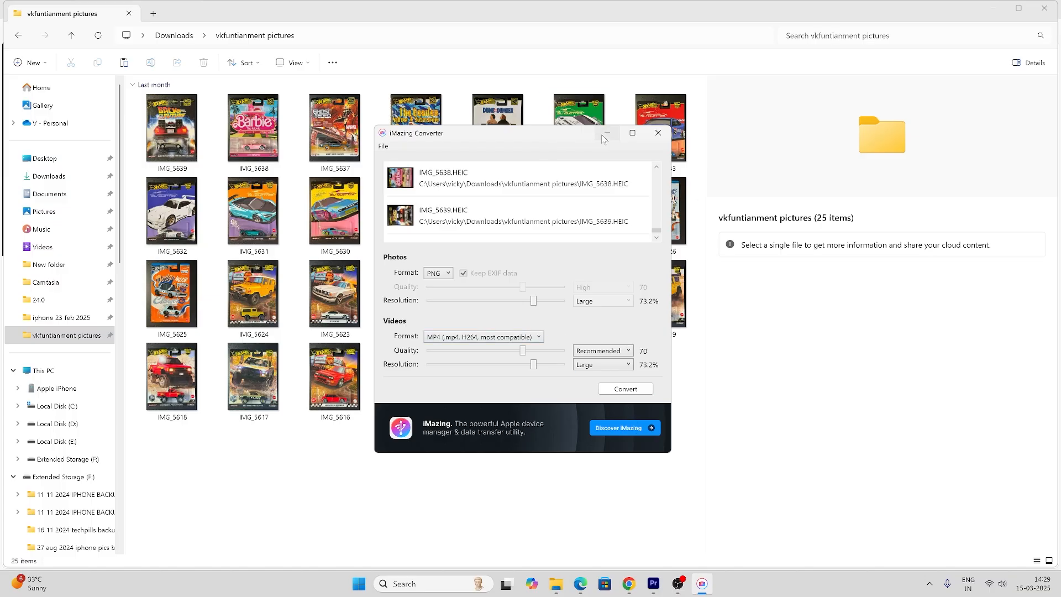
pyautogui.click(604, 133)
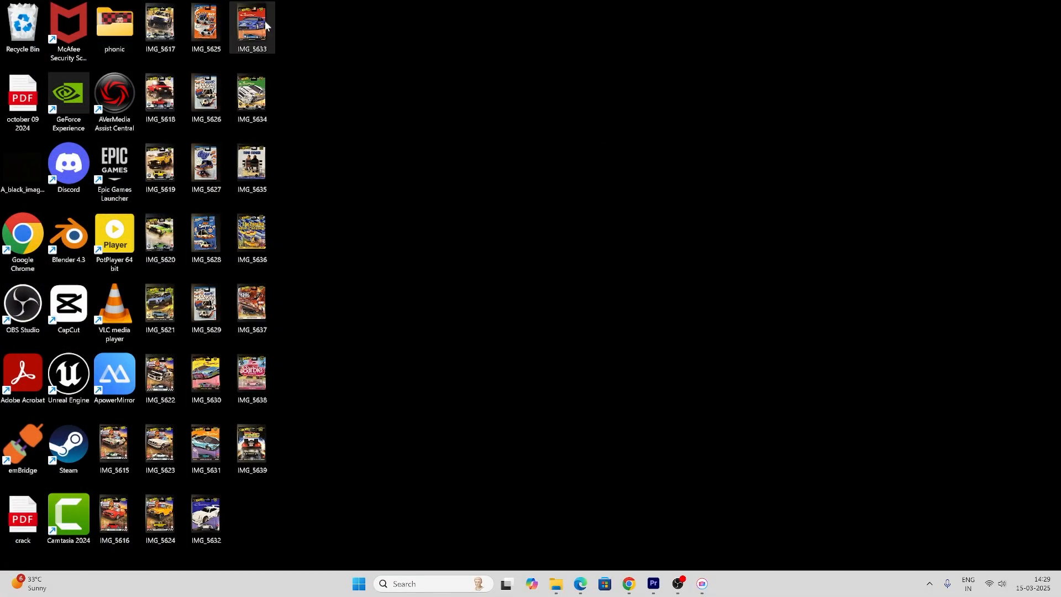
# Step: Open Properties for desktop file IMG_5633 to confirm it is a PNG
pyautogui.rightClick(264, 27)
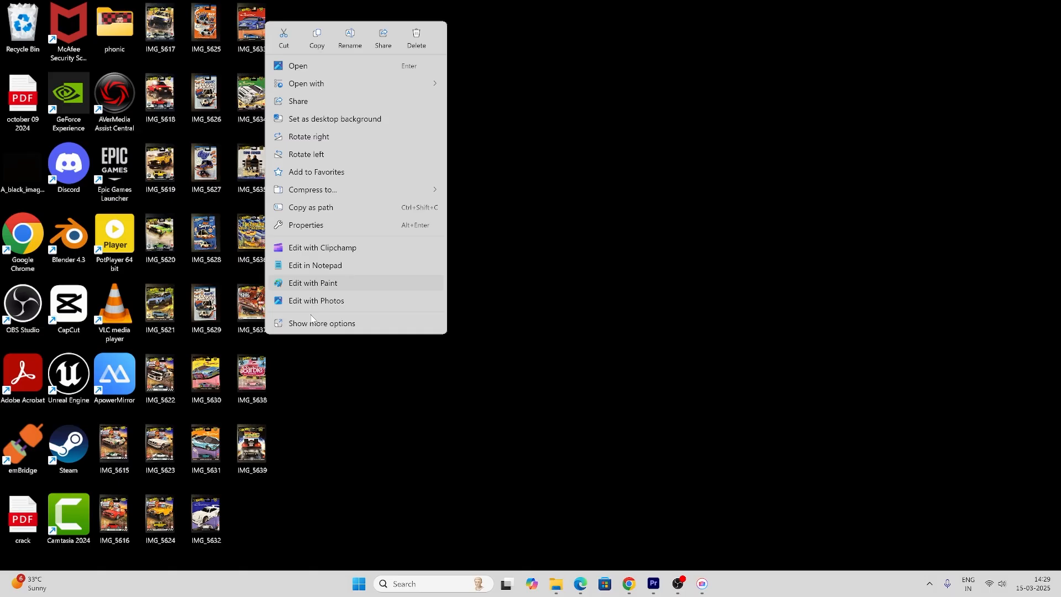
pyautogui.click(322, 323)
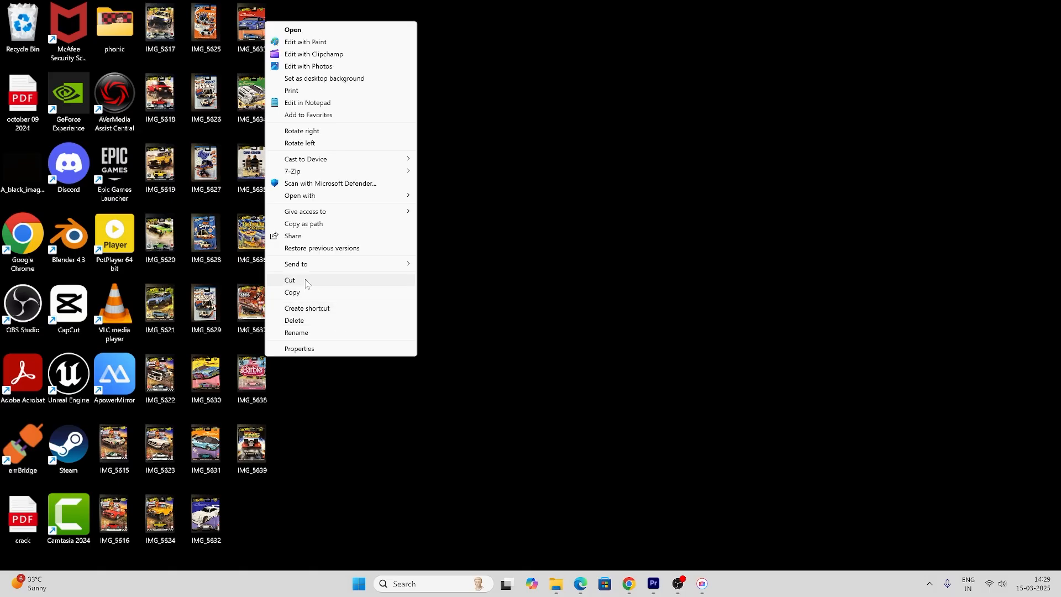
pyautogui.click(298, 348)
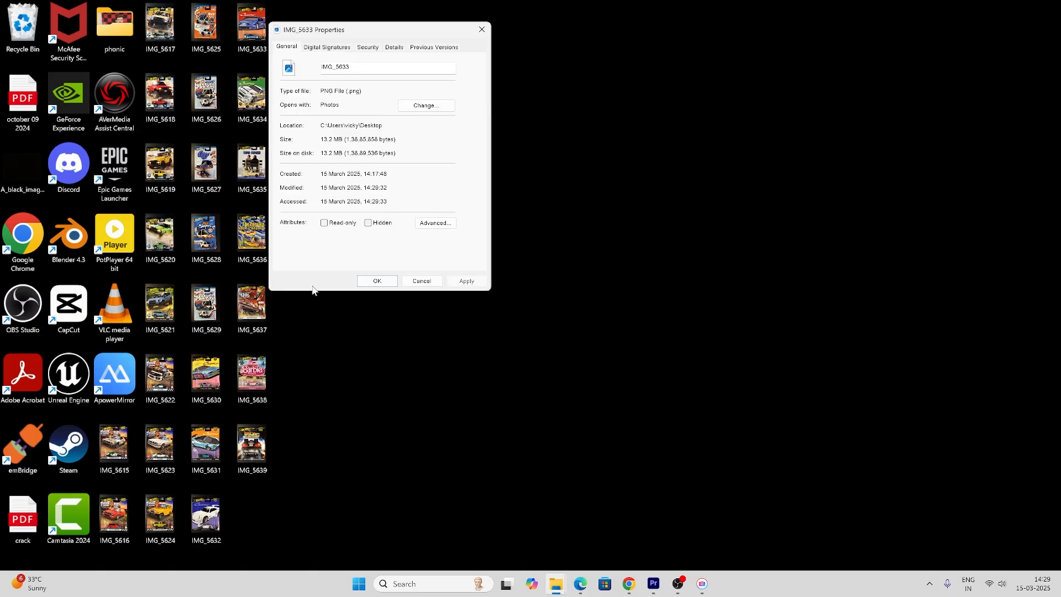
pyautogui.moveTo(329, 91)
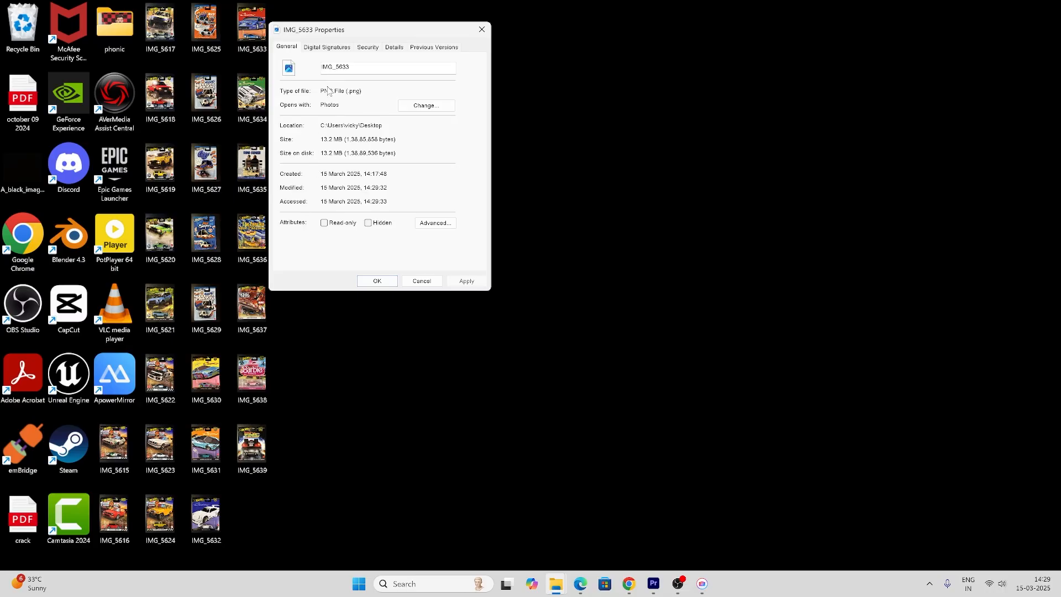